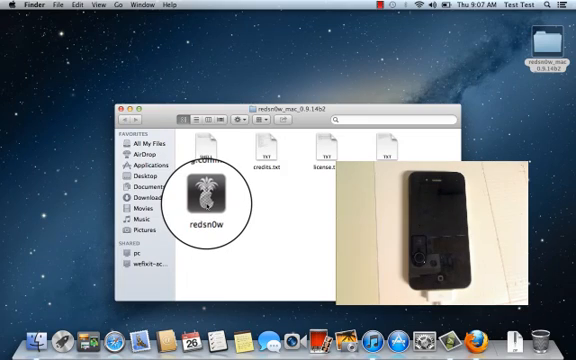
Launch the redsn0w application from the download folder so it detects the connected iPhone.
double_click(198, 190)
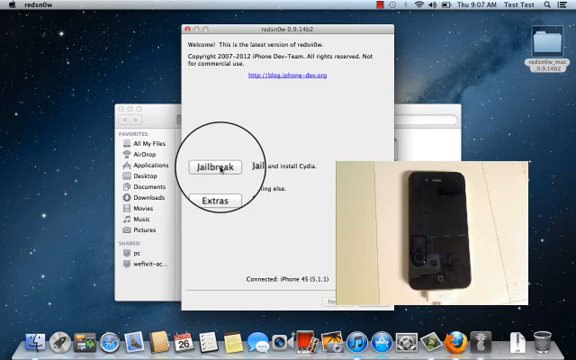
Jailbreak the connected iPhone, acknowledge 'Jailbreak succeeded', and close redsn0w.
left_click(212, 168)
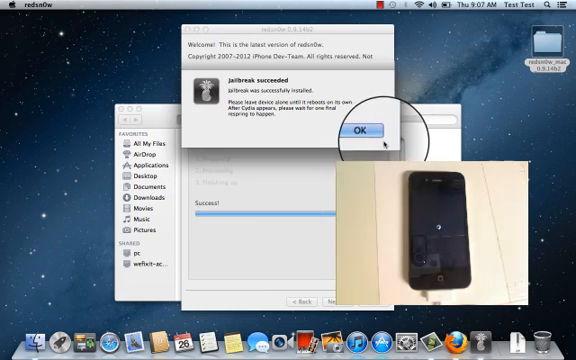
left_click(364, 130)
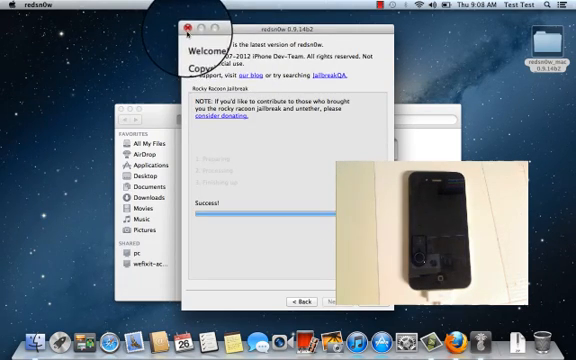
left_click(188, 24)
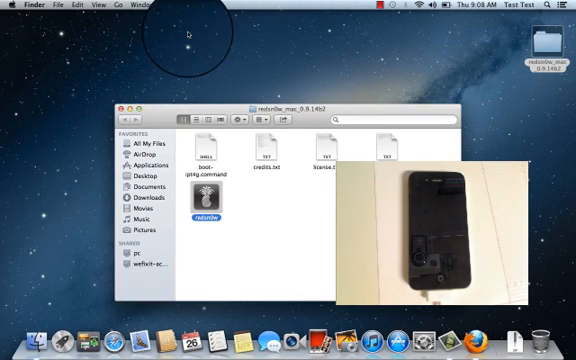